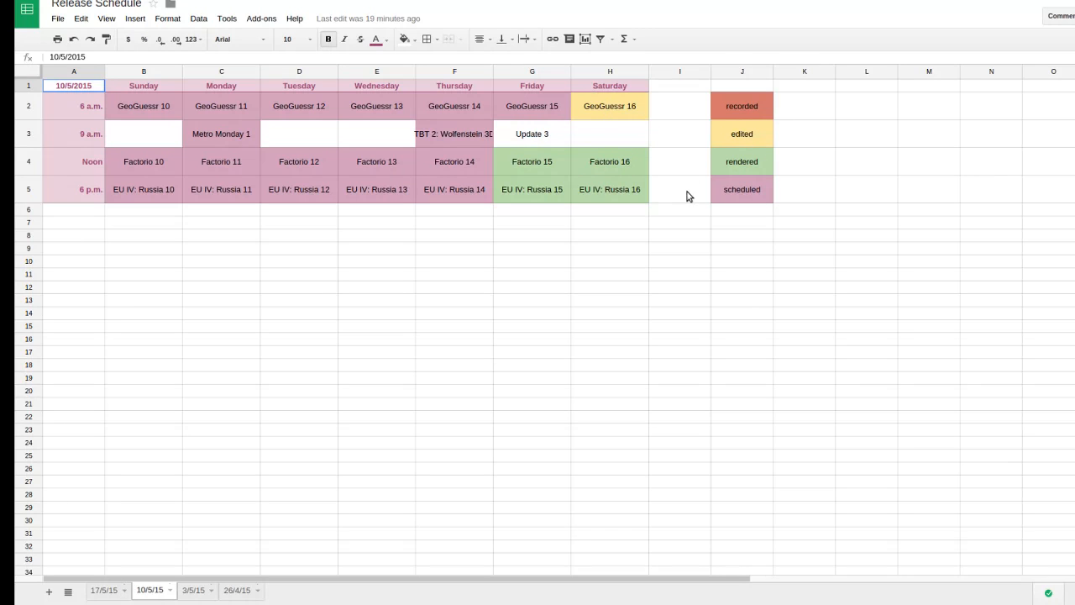
{"action": "mouse_move", "coordinate": [754, 210]}
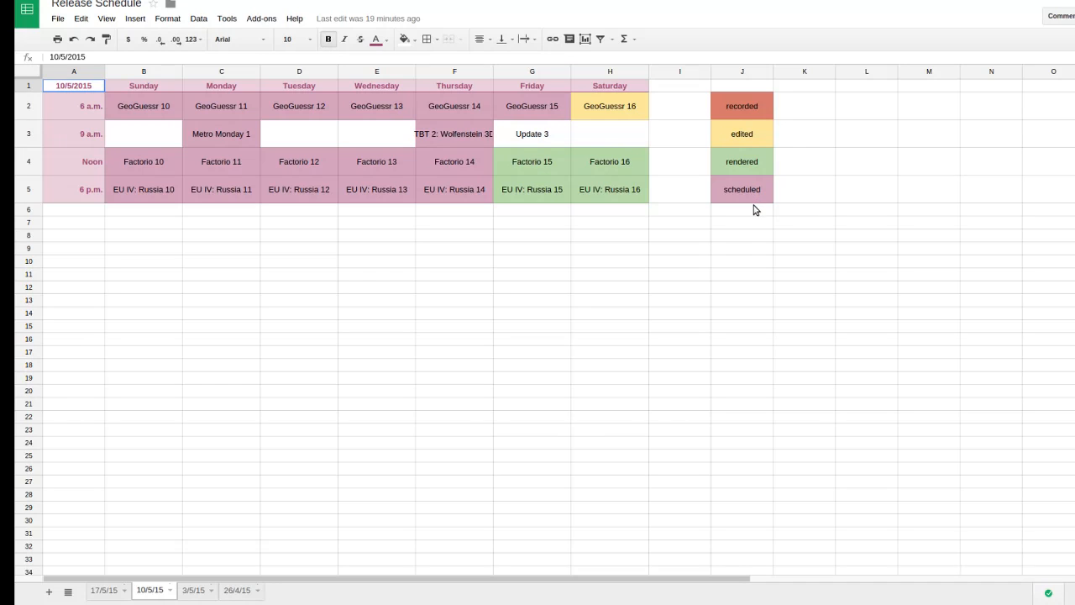
{"action": "mouse_move", "coordinate": [746, 171]}
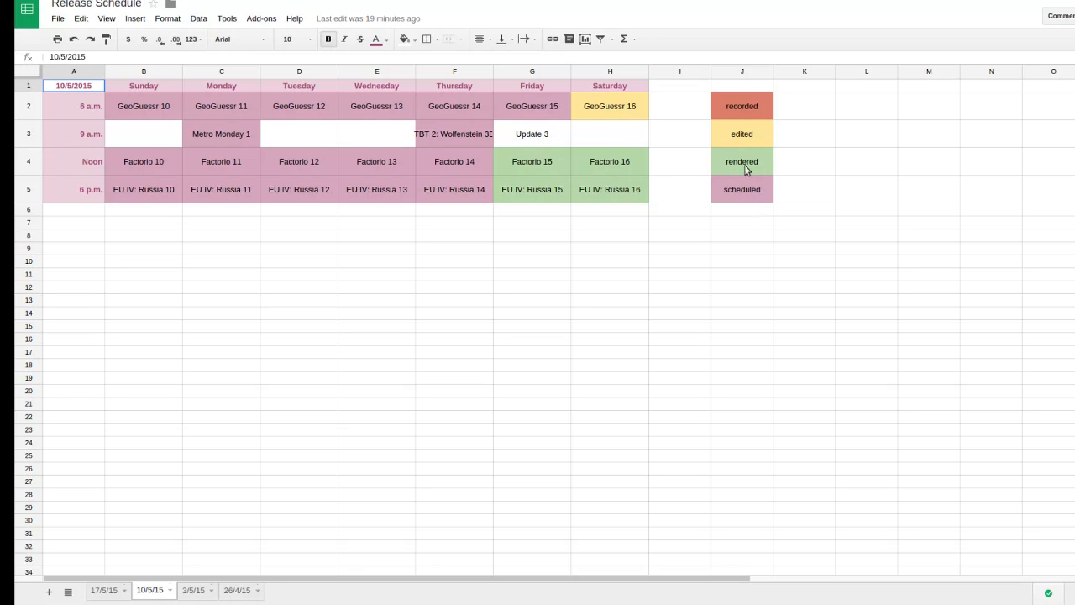
{"action": "mouse_move", "coordinate": [521, 217]}
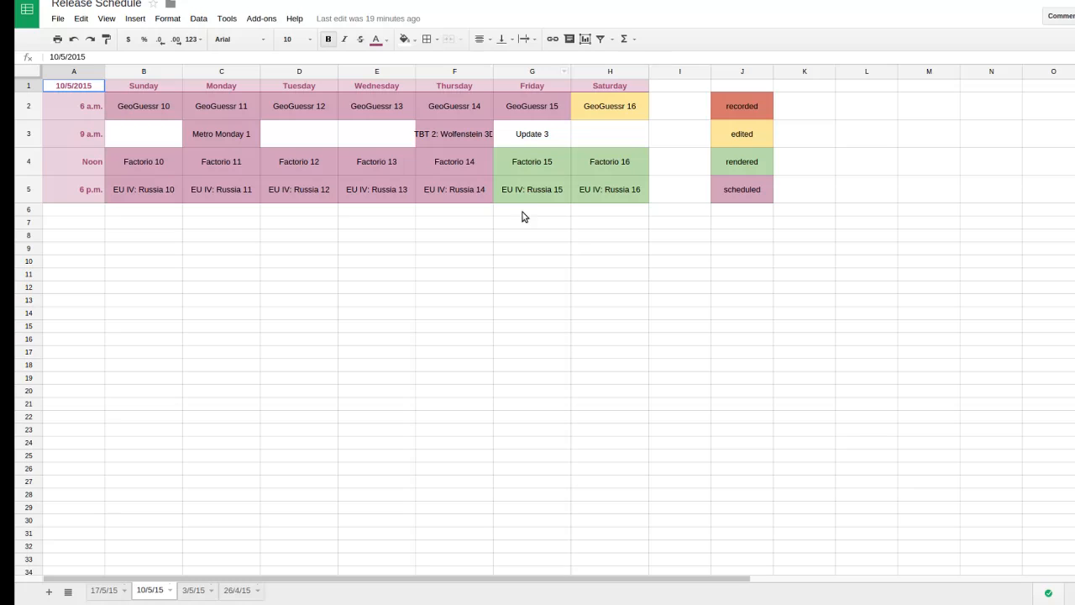
{"action": "mouse_move", "coordinate": [546, 145]}
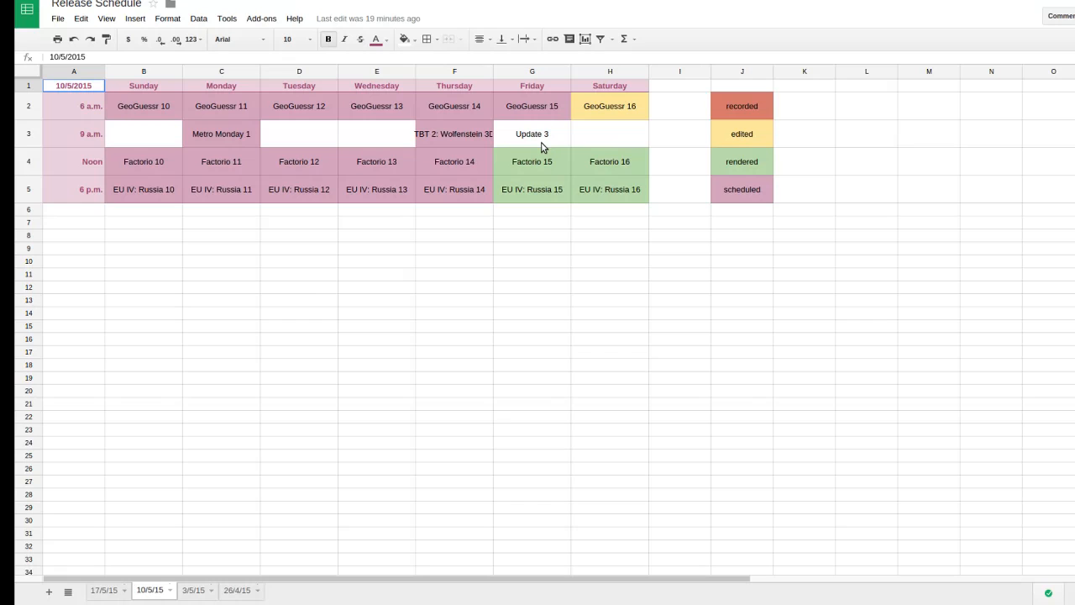
{"action": "mouse_move", "coordinate": [531, 138]}
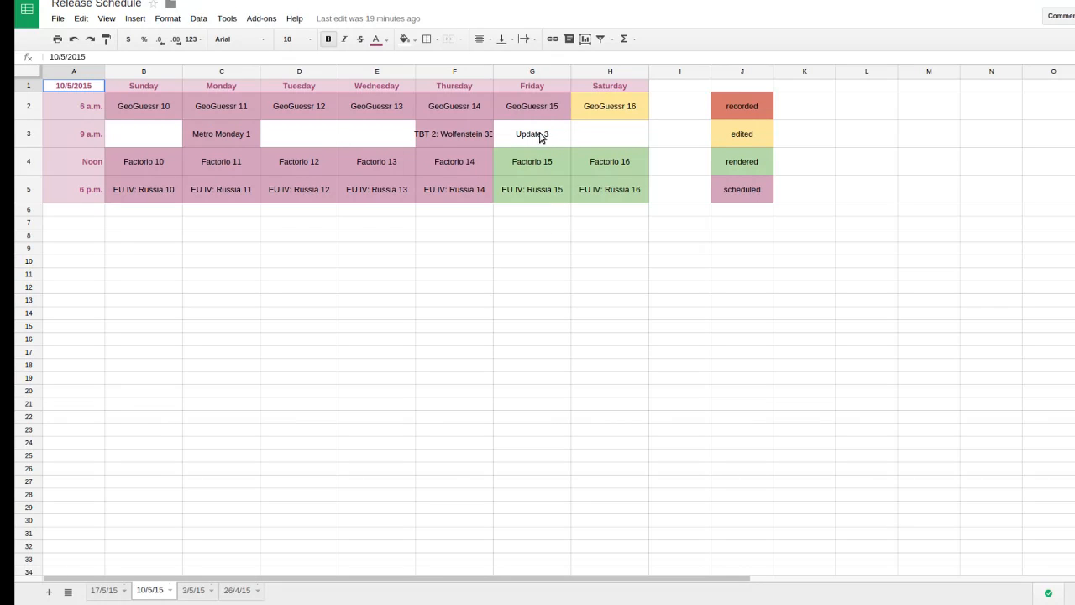
Give Friday's Update 3 cell the red-orange 'recorded' fill colour
{"action": "left_click", "coordinate": [531, 134]}
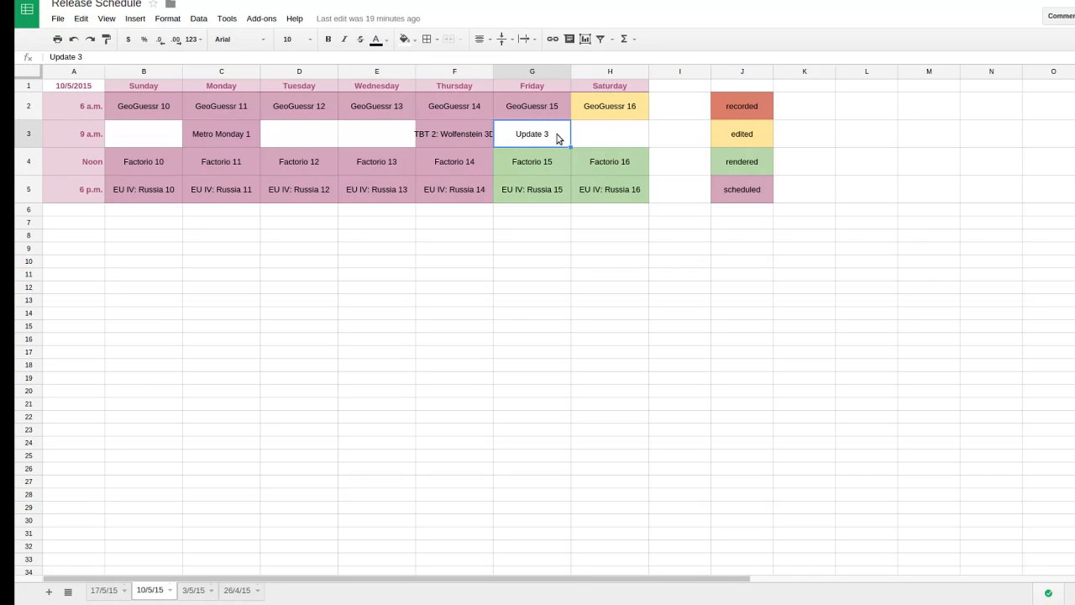
{"action": "left_click", "coordinate": [404, 39]}
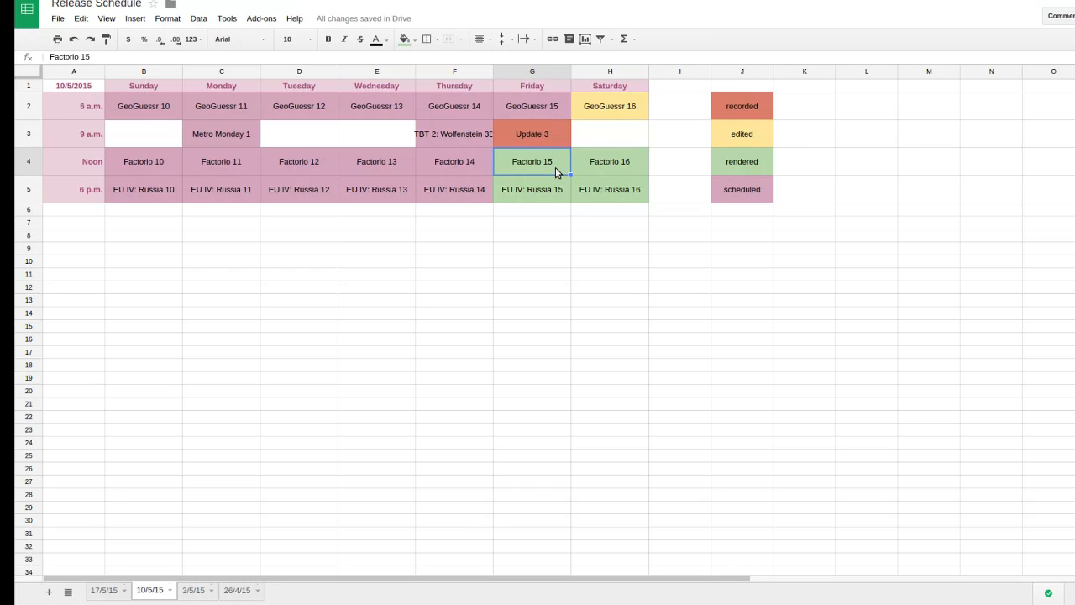
{"action": "mouse_move", "coordinate": [561, 219]}
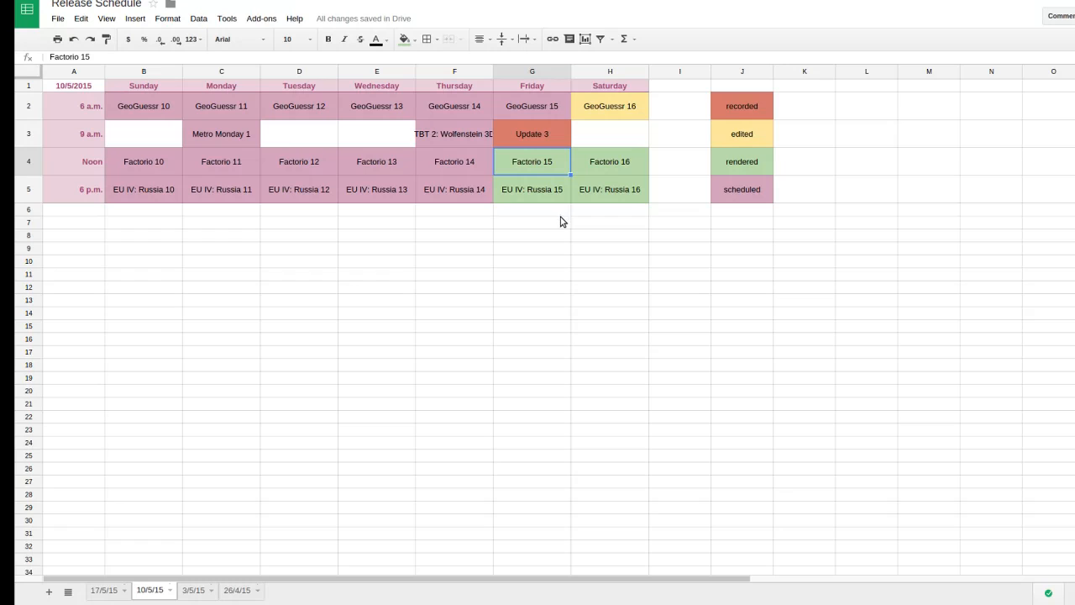
{"action": "mouse_move", "coordinate": [420, 338]}
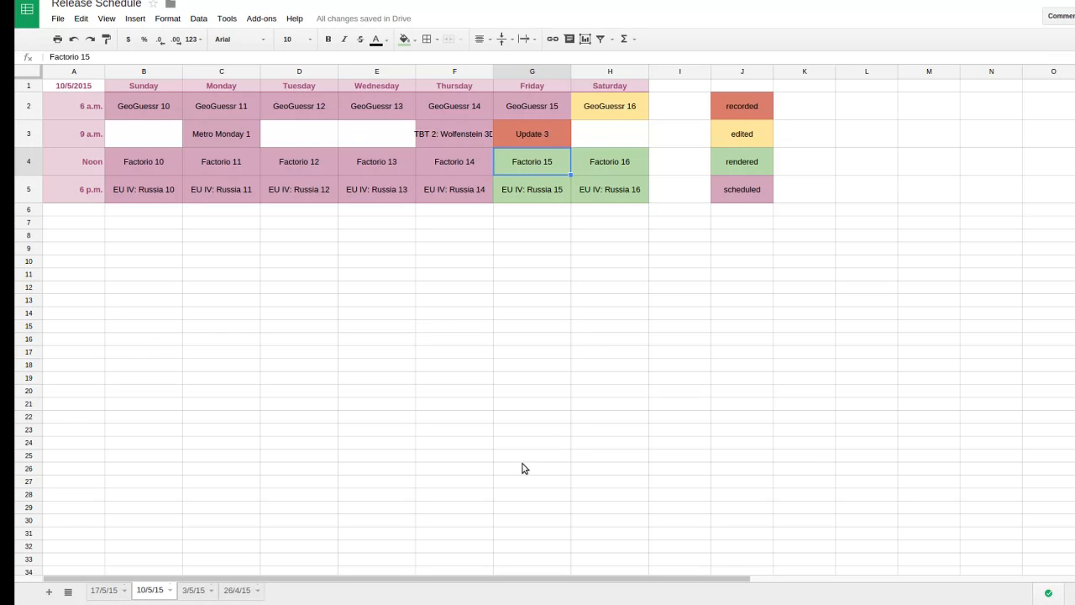
{"action": "mouse_move", "coordinate": [552, 306]}
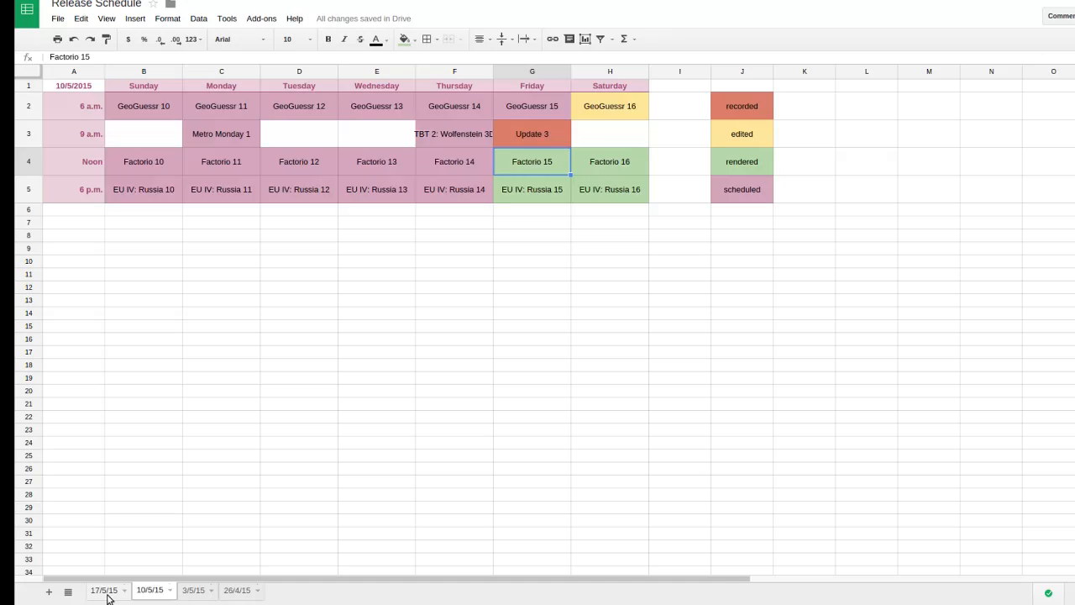
{"action": "left_click", "coordinate": [104, 589]}
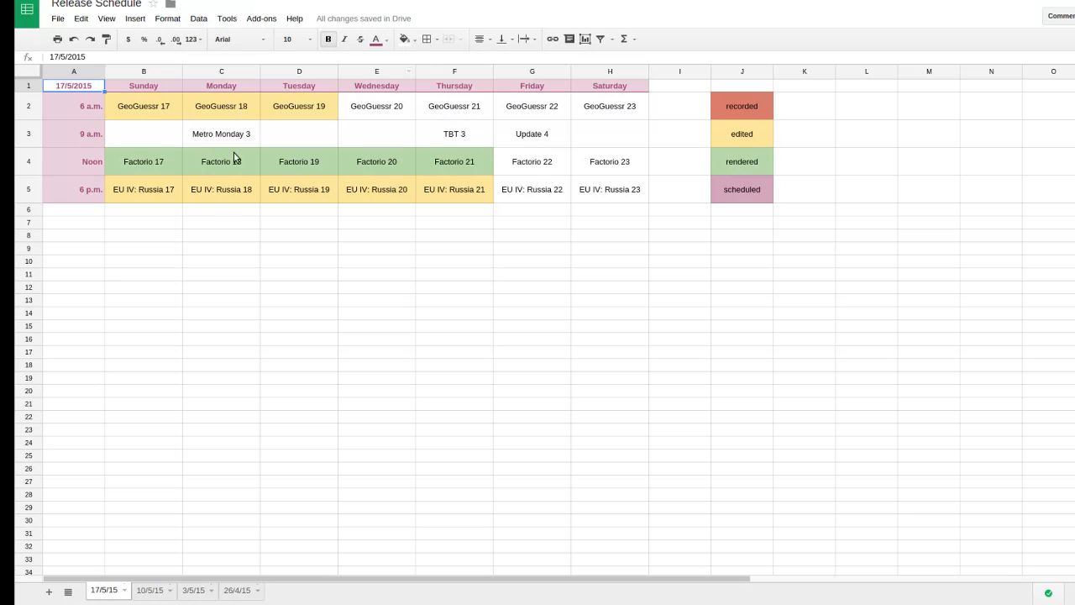
{"action": "mouse_move", "coordinate": [185, 181]}
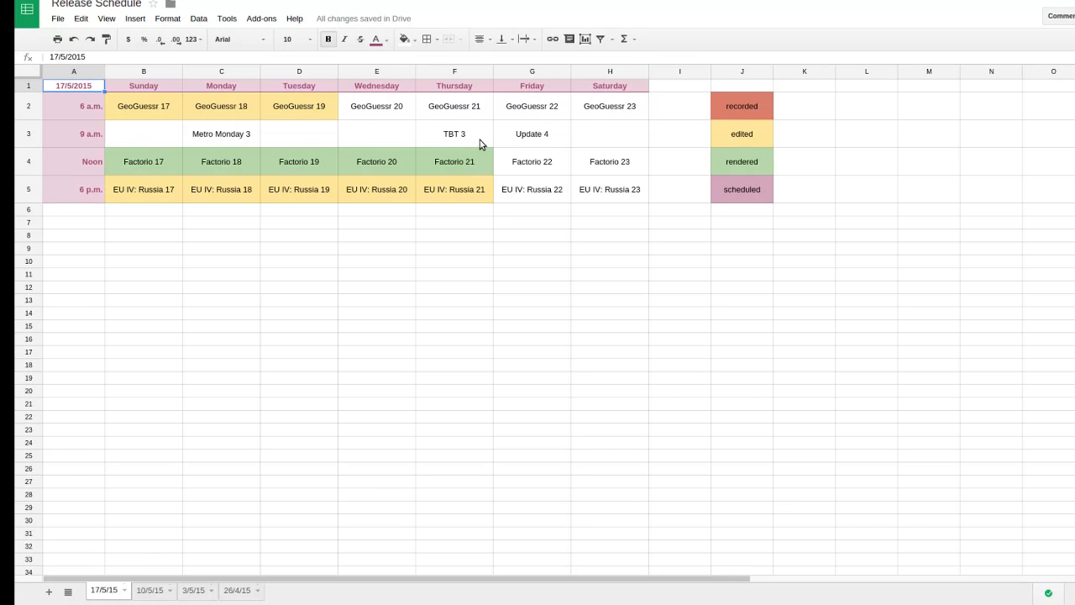
{"action": "mouse_move", "coordinate": [484, 161]}
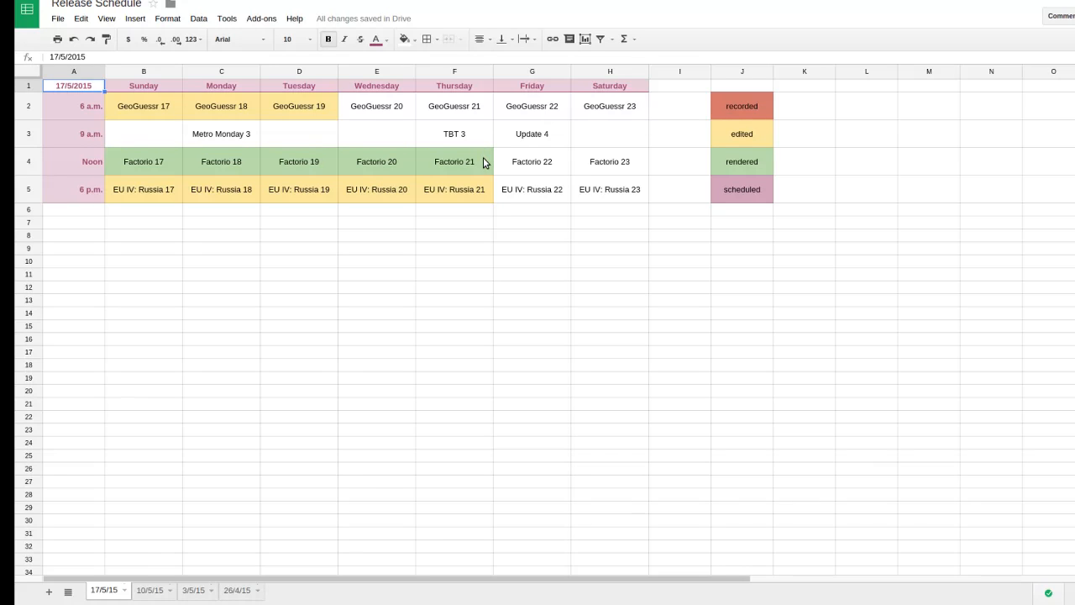
{"action": "mouse_move", "coordinate": [463, 134]}
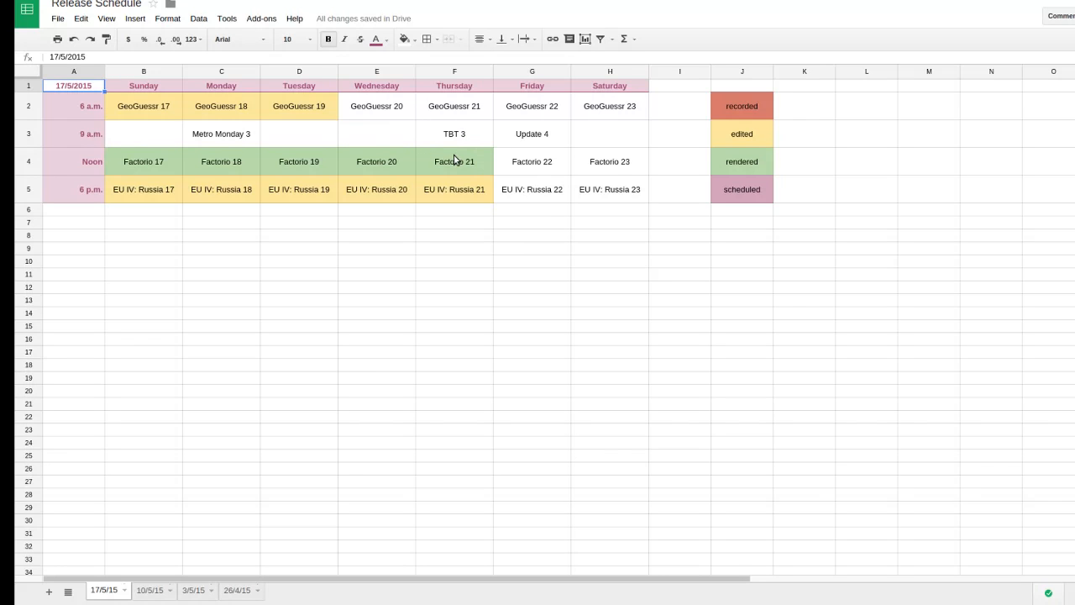
{"action": "mouse_move", "coordinate": [452, 188]}
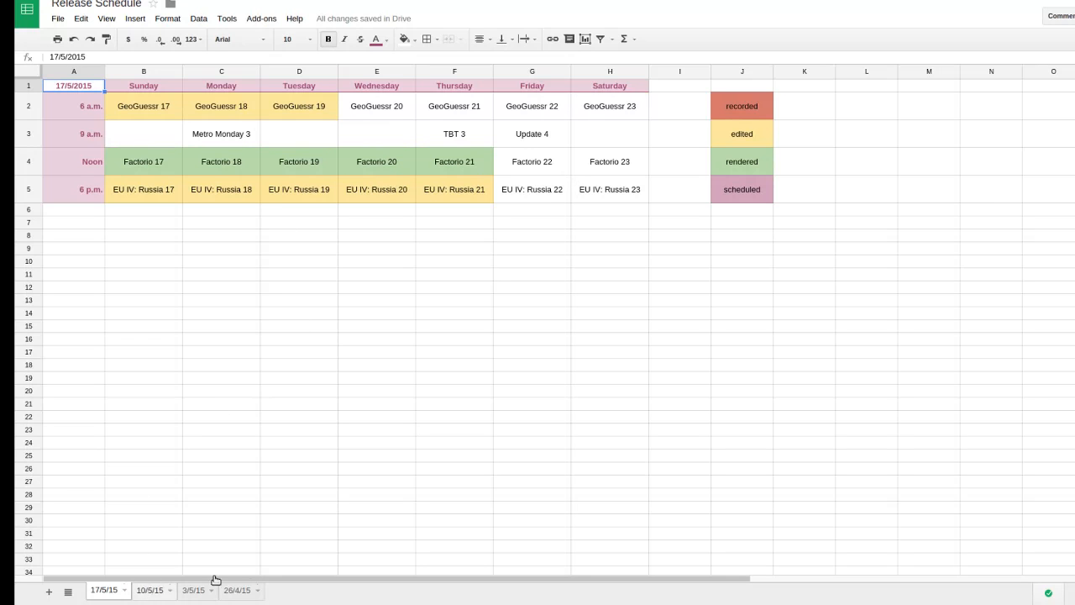
Return to the 10/5/15 week sheet with its colour-coded schedule
{"action": "left_click", "coordinate": [149, 590]}
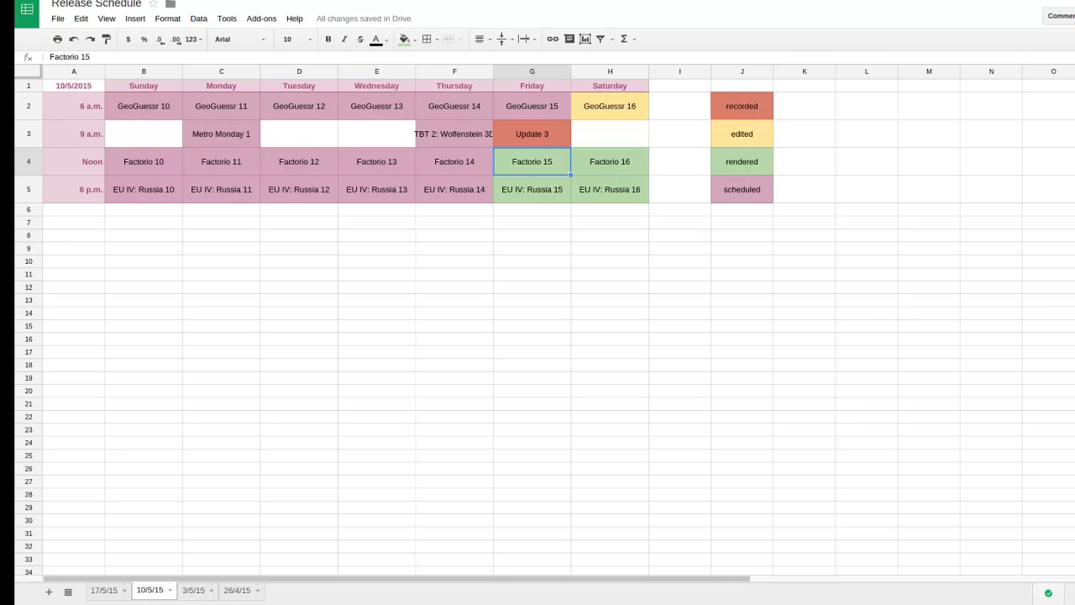
{"action": "mouse_move", "coordinate": [678, 314]}
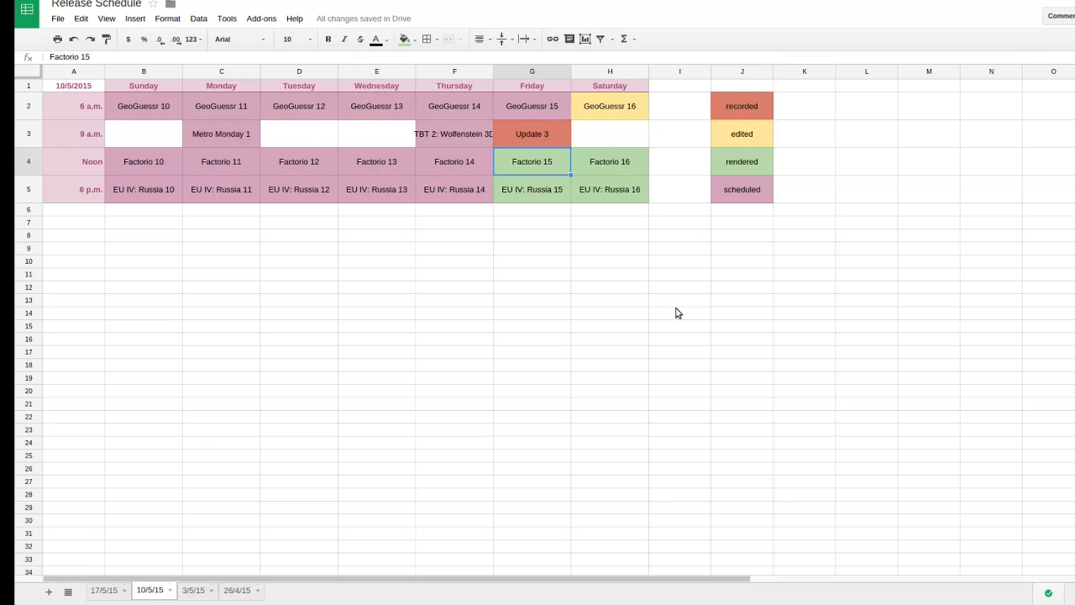
{"action": "mouse_move", "coordinate": [138, 494]}
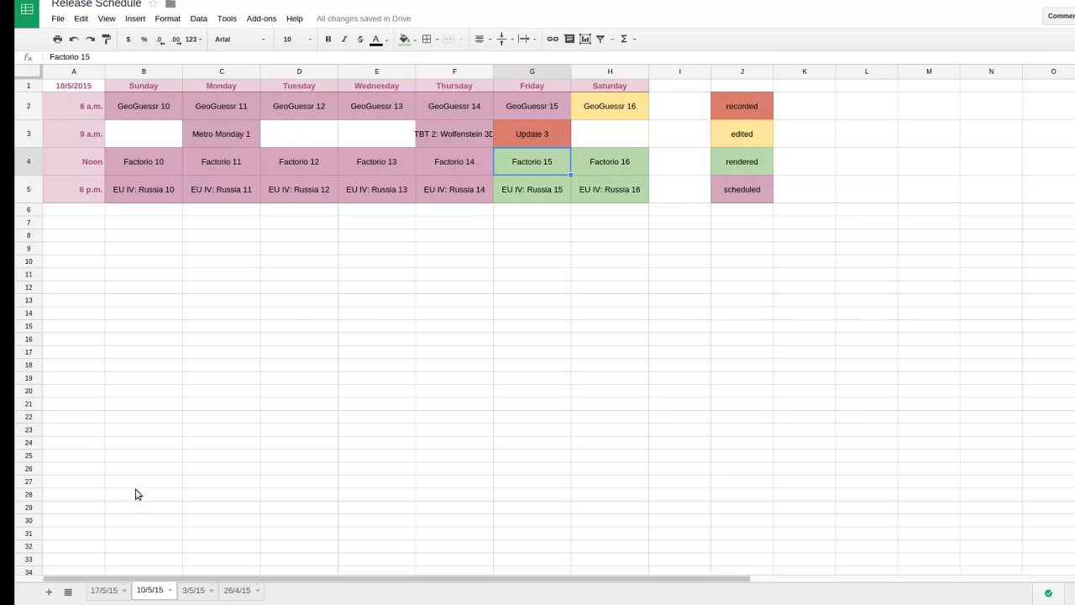
{"action": "mouse_move", "coordinate": [104, 591]}
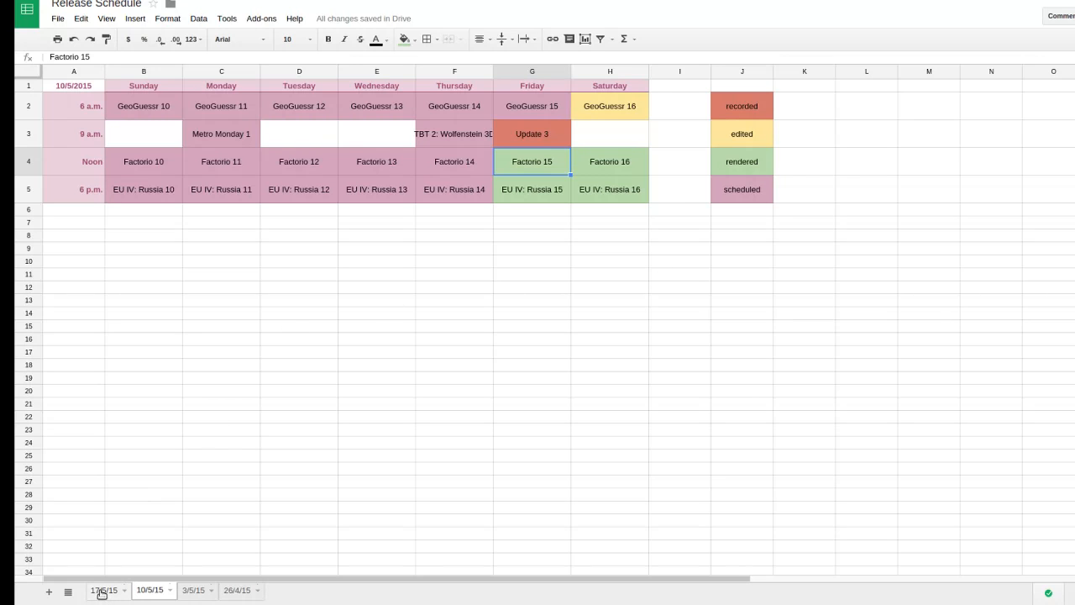
Switch to the 17/5/15 week sheet showing GeoGuessr 17–23 and Factorio 17–23
{"action": "left_click", "coordinate": [104, 590]}
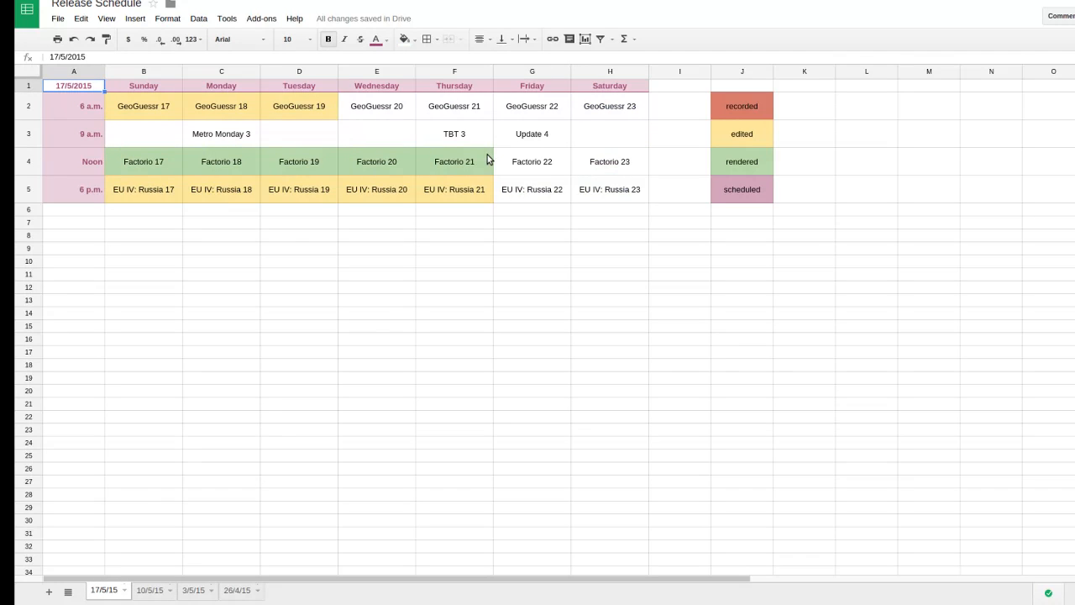
{"action": "mouse_move", "coordinate": [424, 351]}
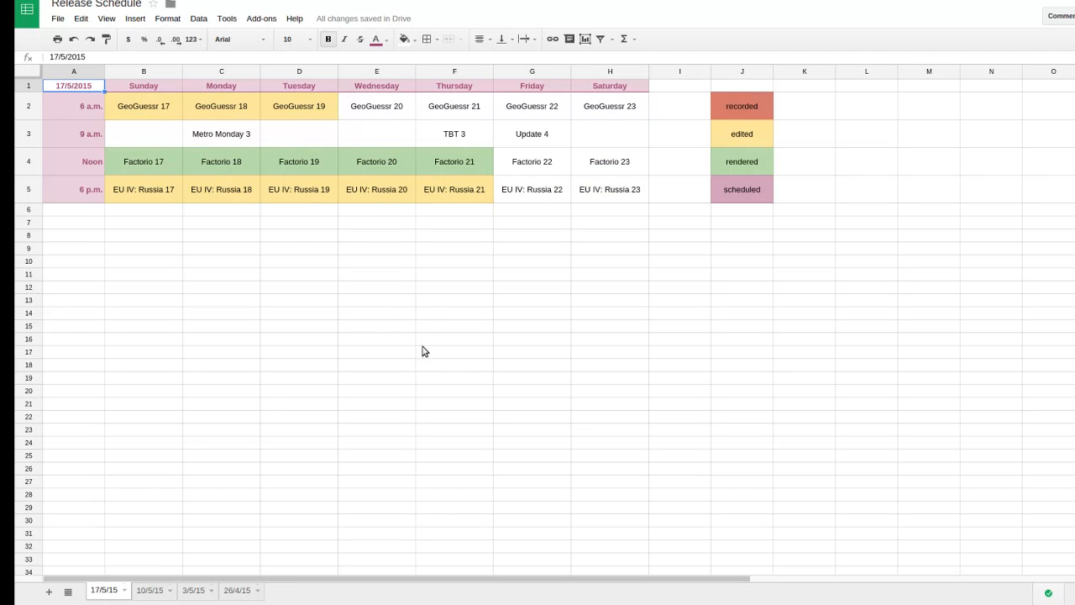
{"action": "mouse_move", "coordinate": [401, 410]}
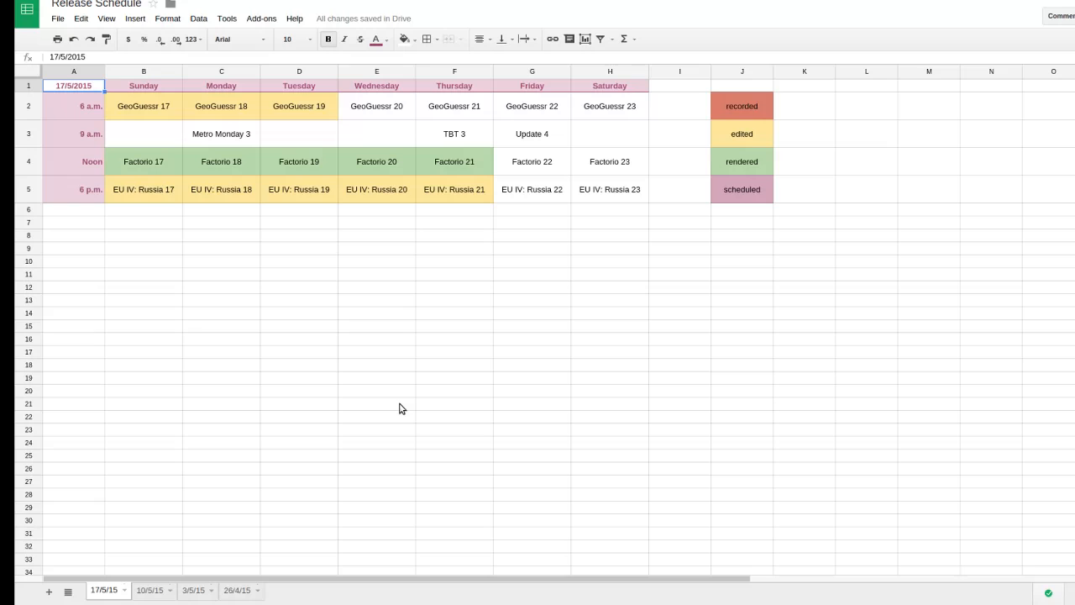